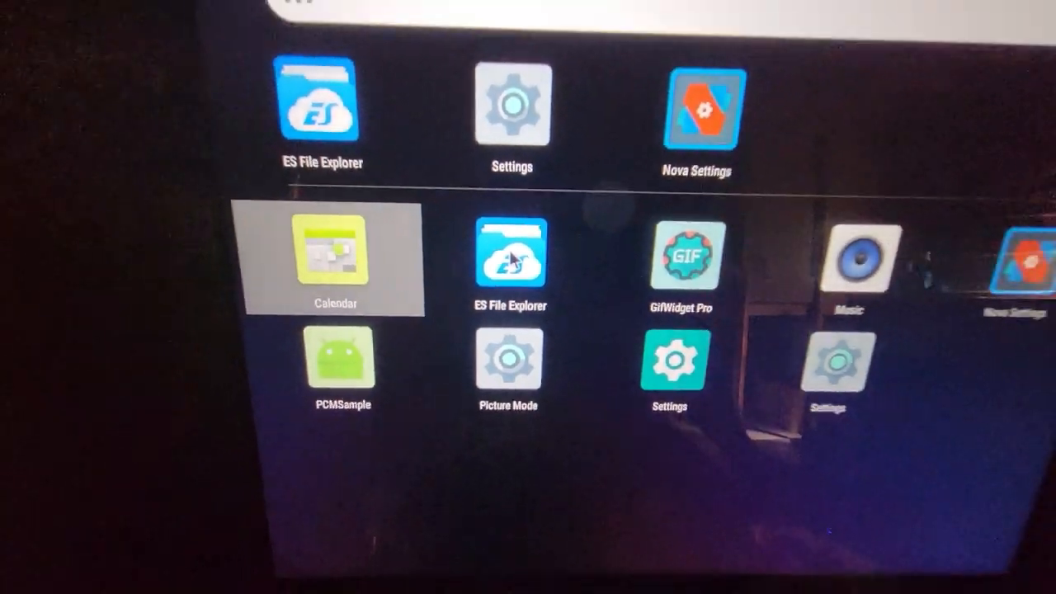
Step: Launch ES File Explorer from the Android app drawer
{"action": "left_click", "coordinate": [509, 264]}
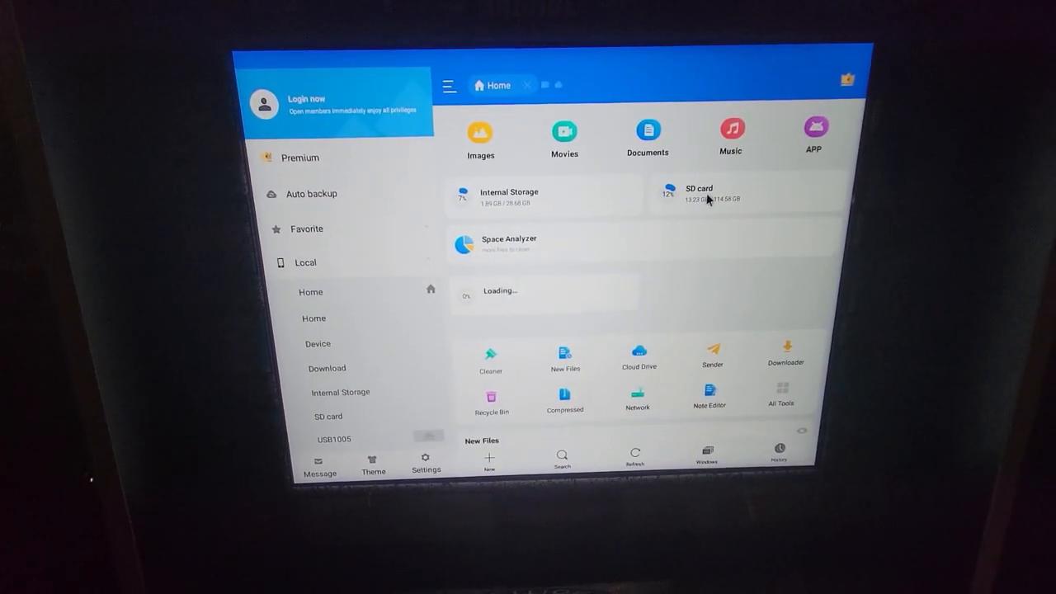
Step: Browse the SD card and open its Pictures folder
{"action": "left_click", "coordinate": [707, 194]}
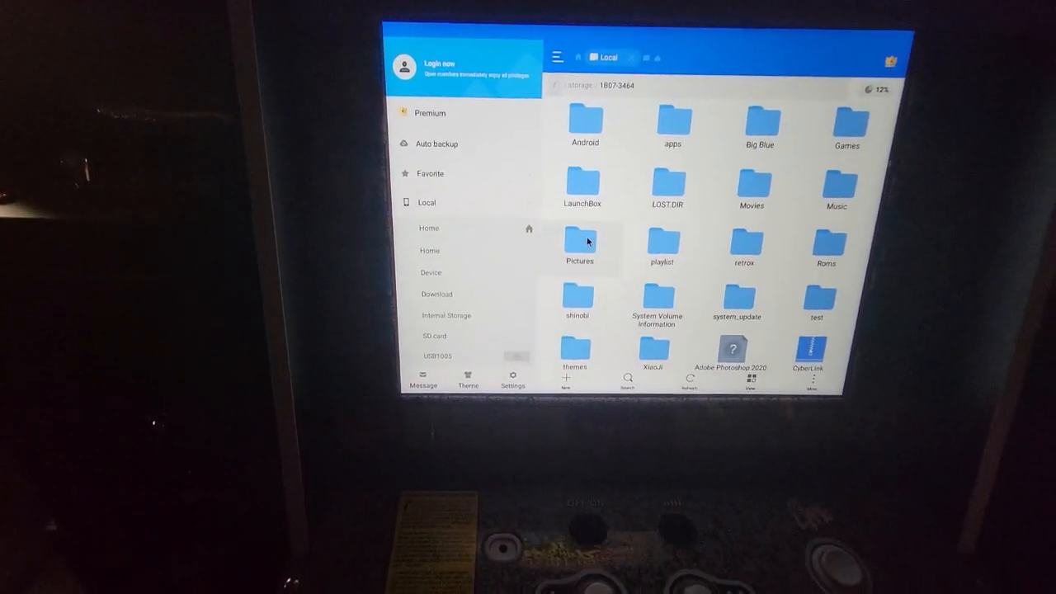
{"action": "double_click", "coordinate": [580, 240]}
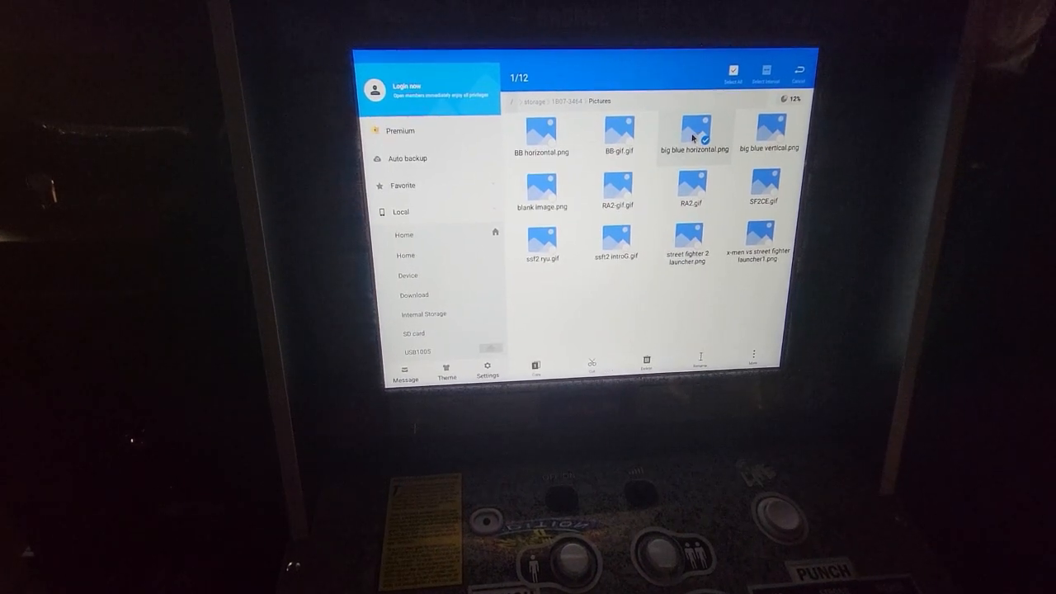
Step: Add BB-gif.gif and another theme image to the selection and copy them
{"action": "left_click", "coordinate": [614, 132]}
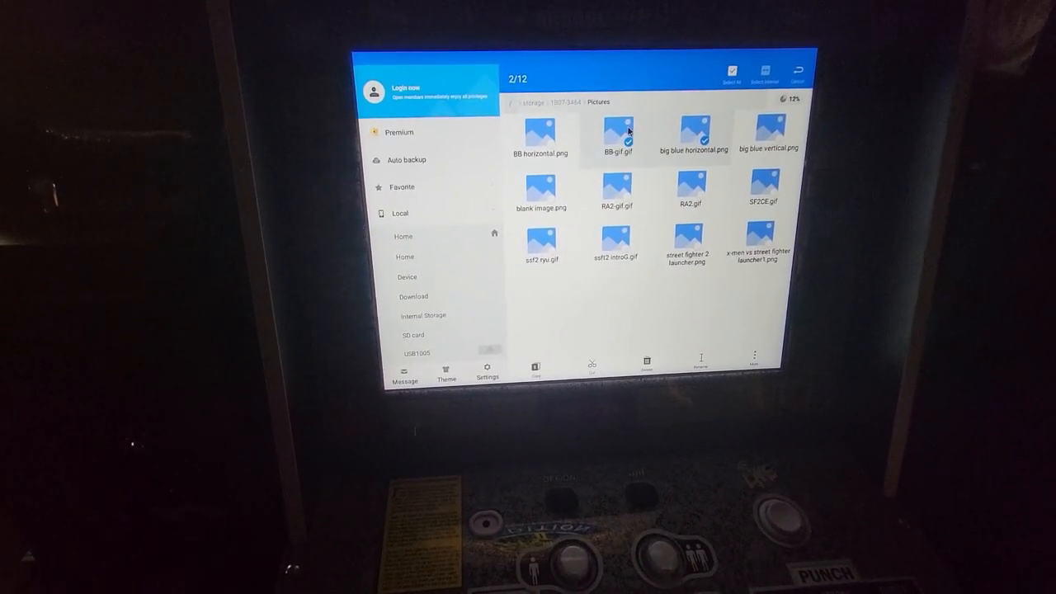
{"action": "left_click", "coordinate": [542, 190]}
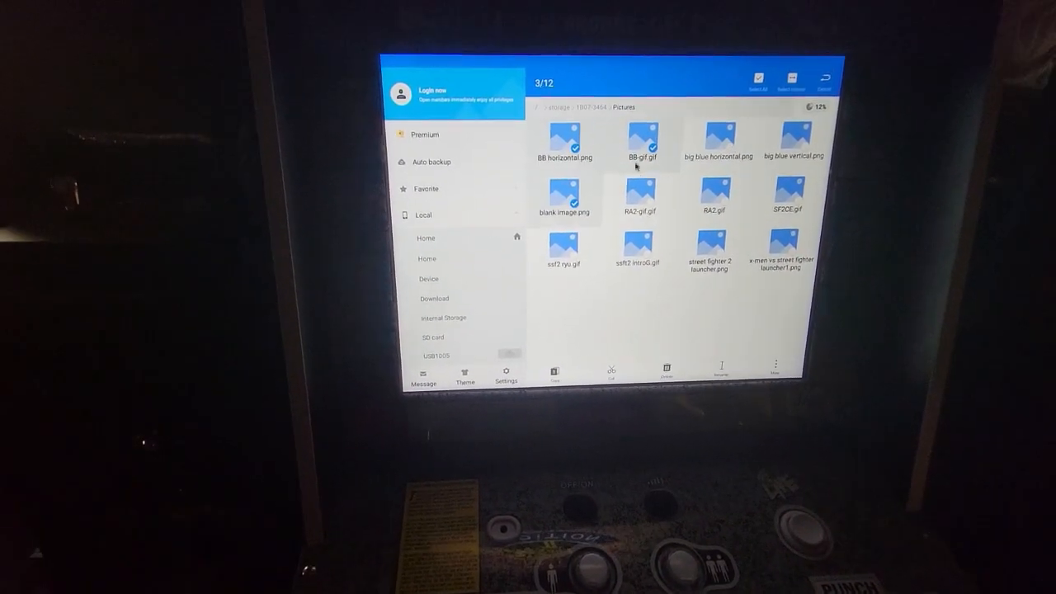
{"action": "left_click", "coordinate": [639, 194]}
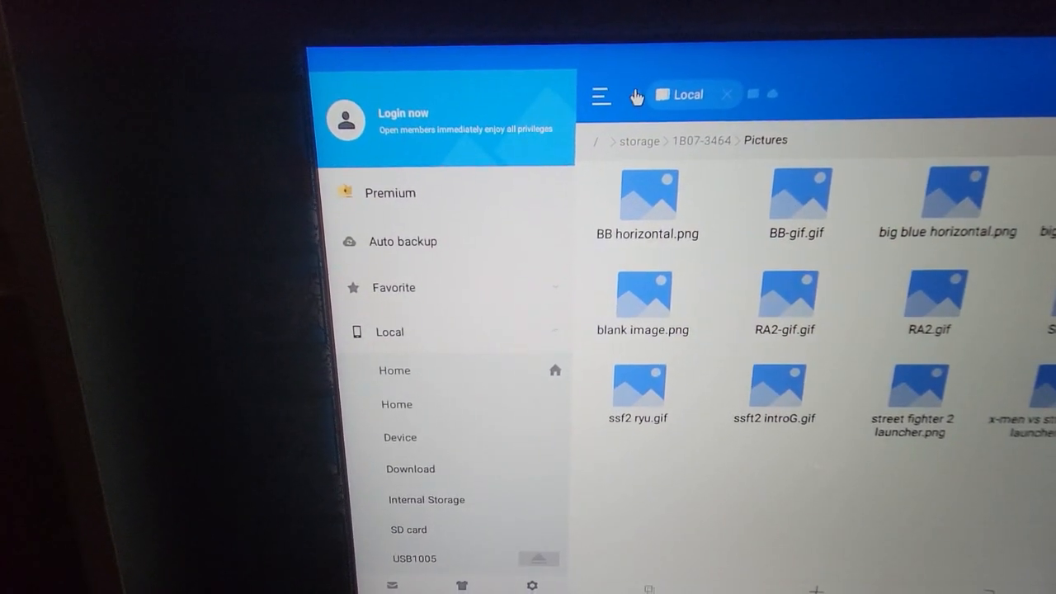
Step: Paste the copied images into the internal storage Pictures folder
{"action": "left_click", "coordinate": [394, 369]}
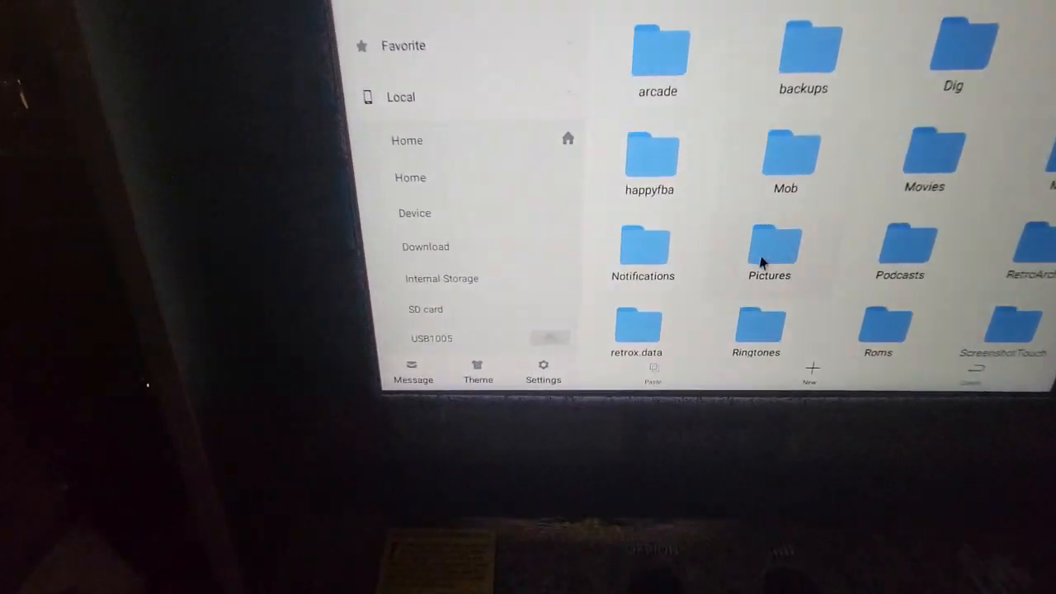
{"action": "double_click", "coordinate": [768, 247]}
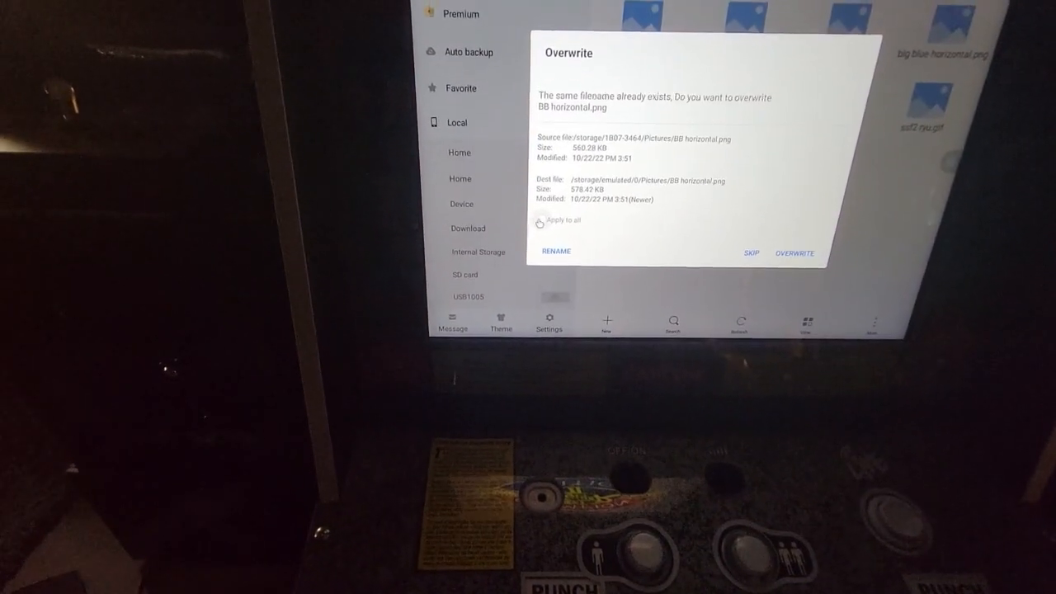
Step: Overwrite all duplicate images, then pull down the notification shade
{"action": "left_click", "coordinate": [541, 223]}
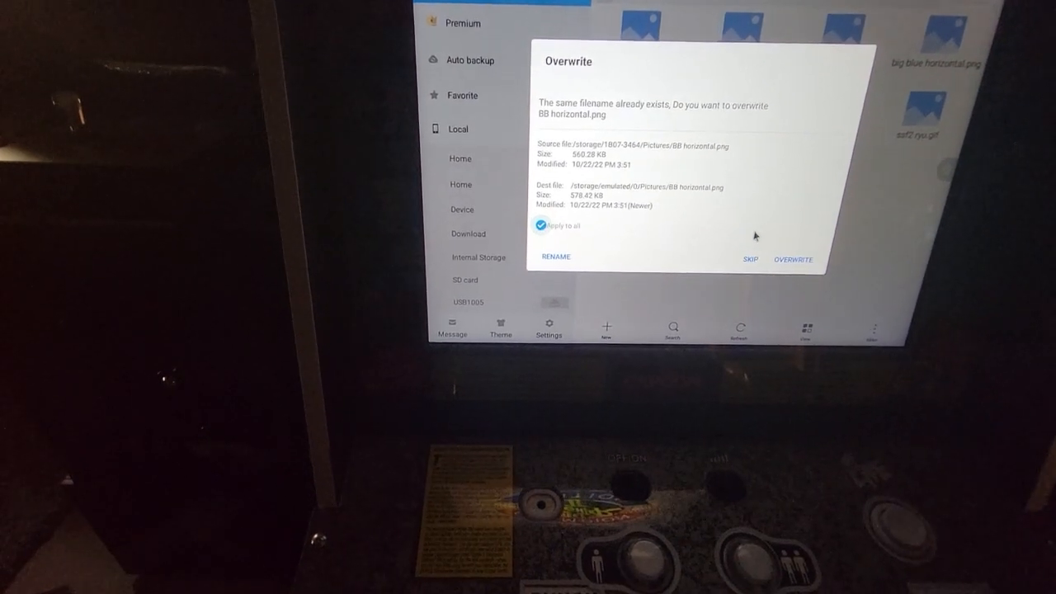
{"action": "left_click", "coordinate": [791, 259]}
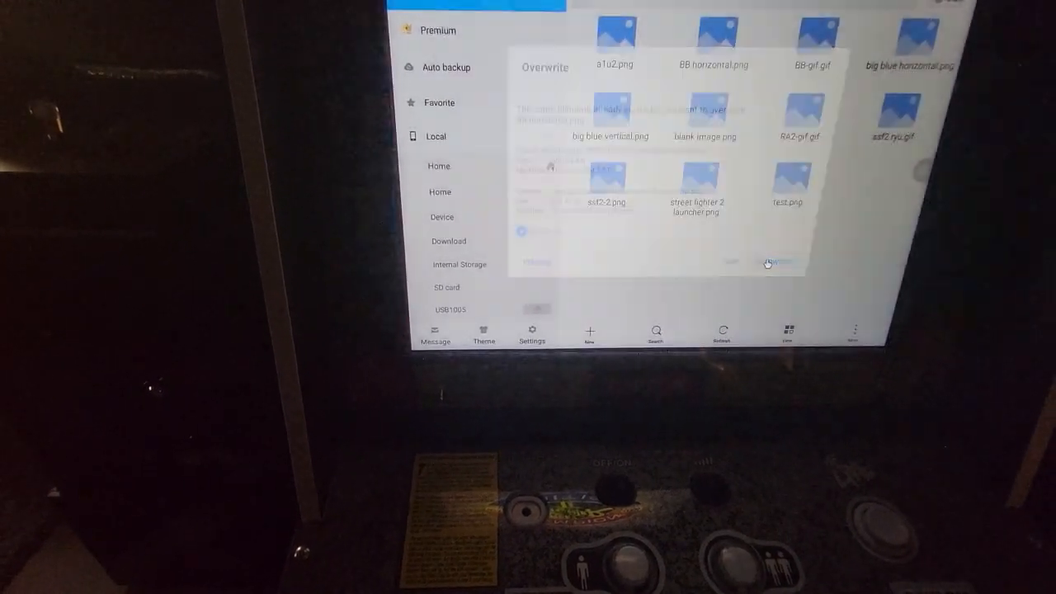
{"action": "left_click", "coordinate": [767, 263]}
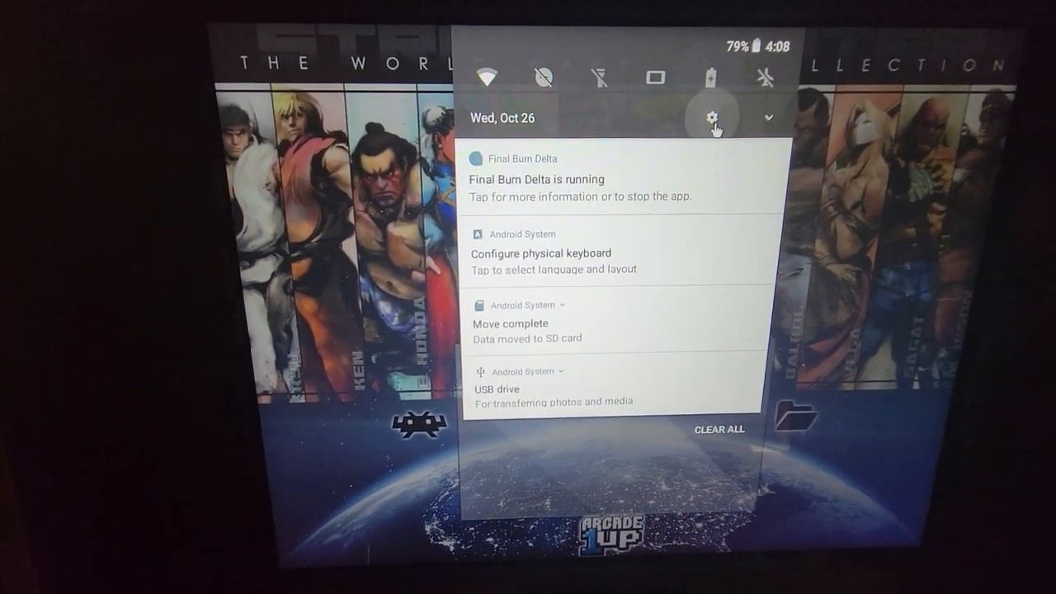
Step: Open Android Settings and go to Display
{"action": "left_click", "coordinate": [713, 117]}
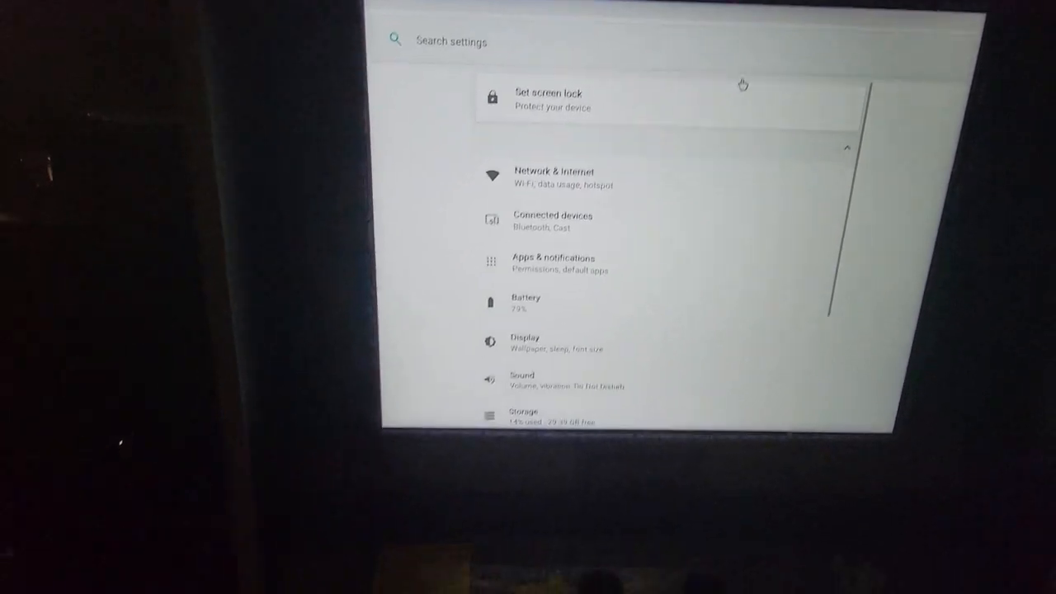
{"action": "scroll", "scroll_direction": "down", "scroll_amount": 3}
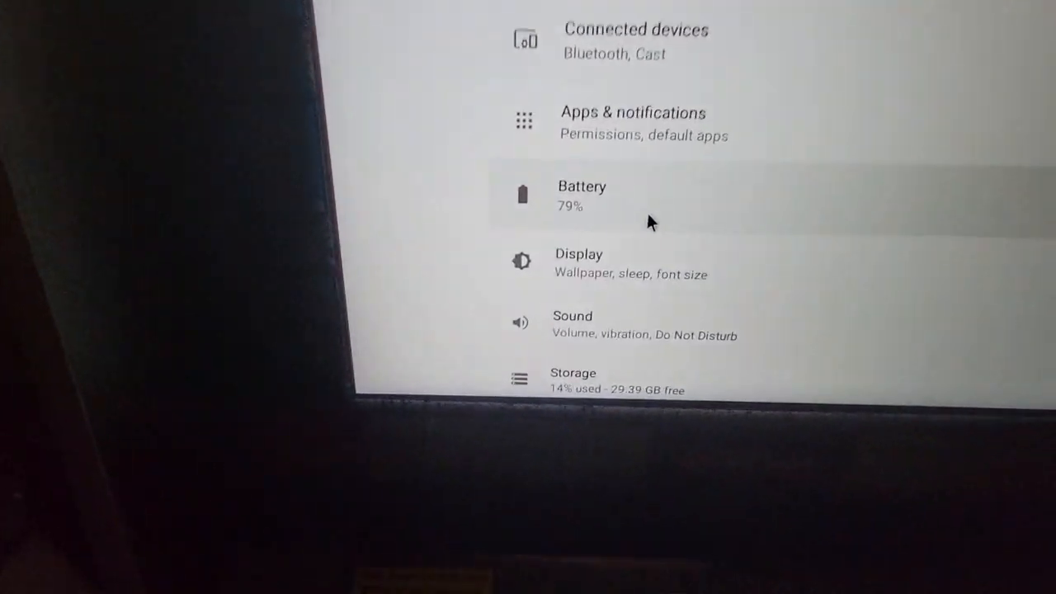
{"action": "scroll", "scroll_direction": "up", "scroll_amount": 3}
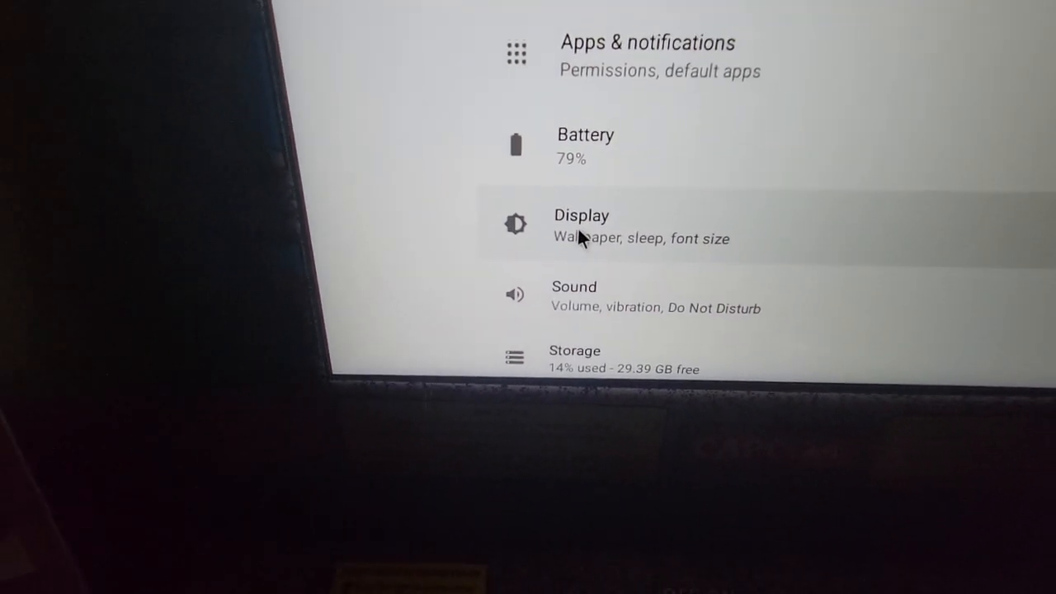
{"action": "left_click", "coordinate": [581, 222]}
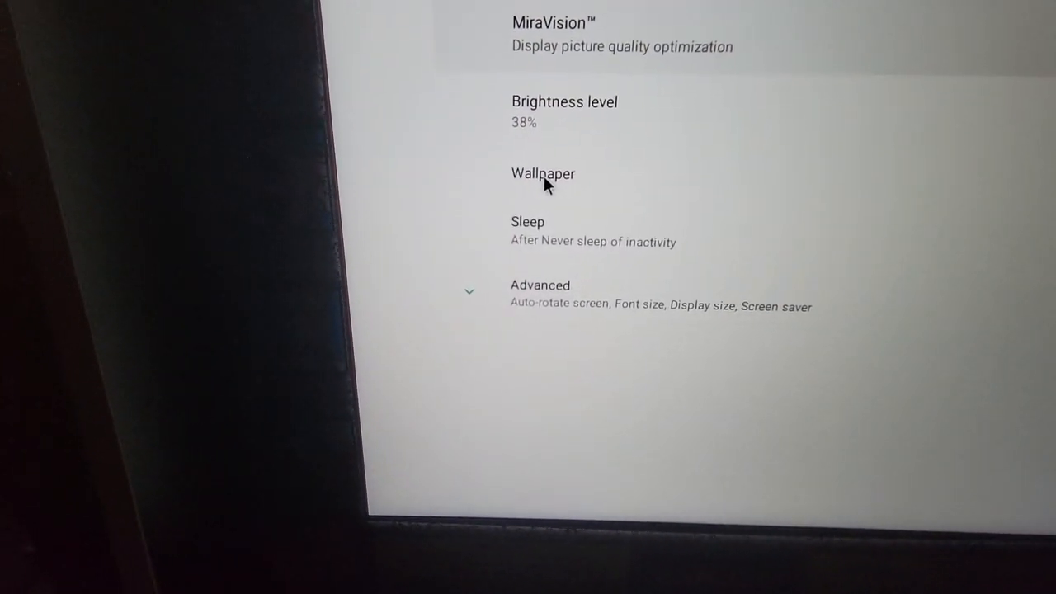
Step: Choose ES File Explorer as the wallpaper image source
{"action": "left_click", "coordinate": [542, 173]}
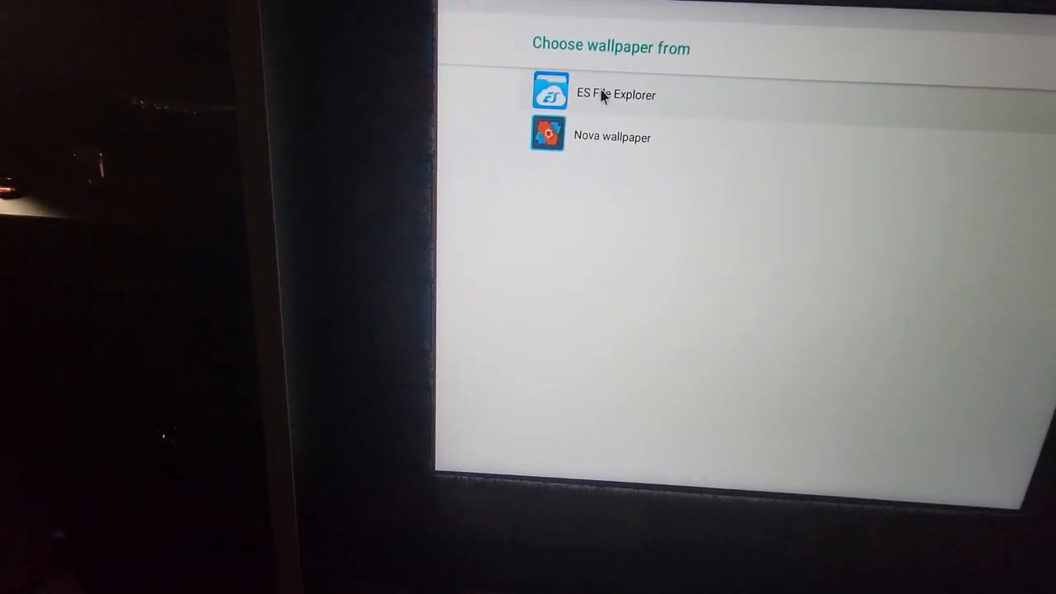
{"action": "left_click", "coordinate": [614, 94]}
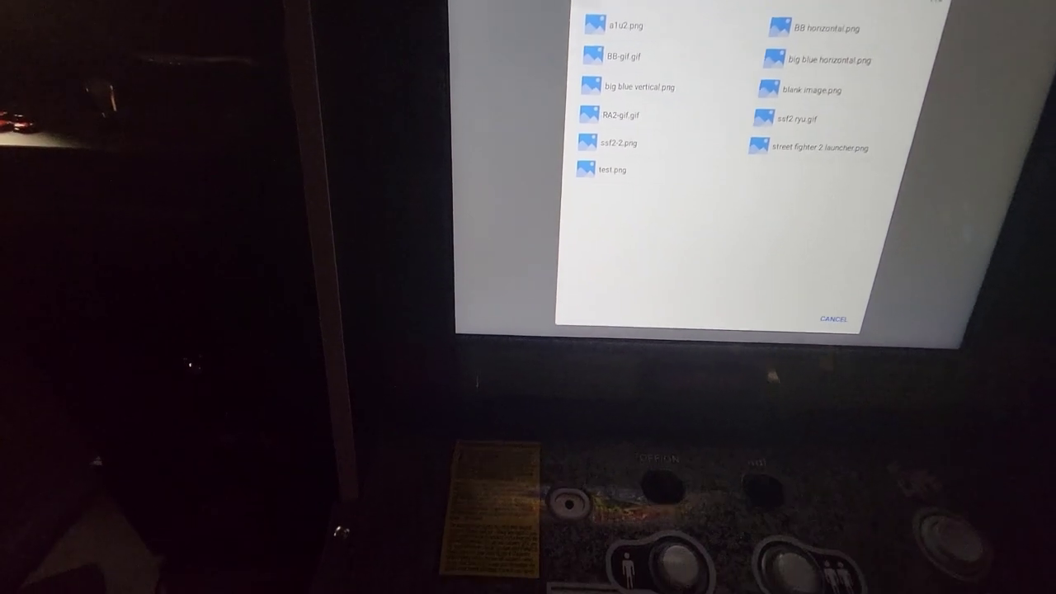